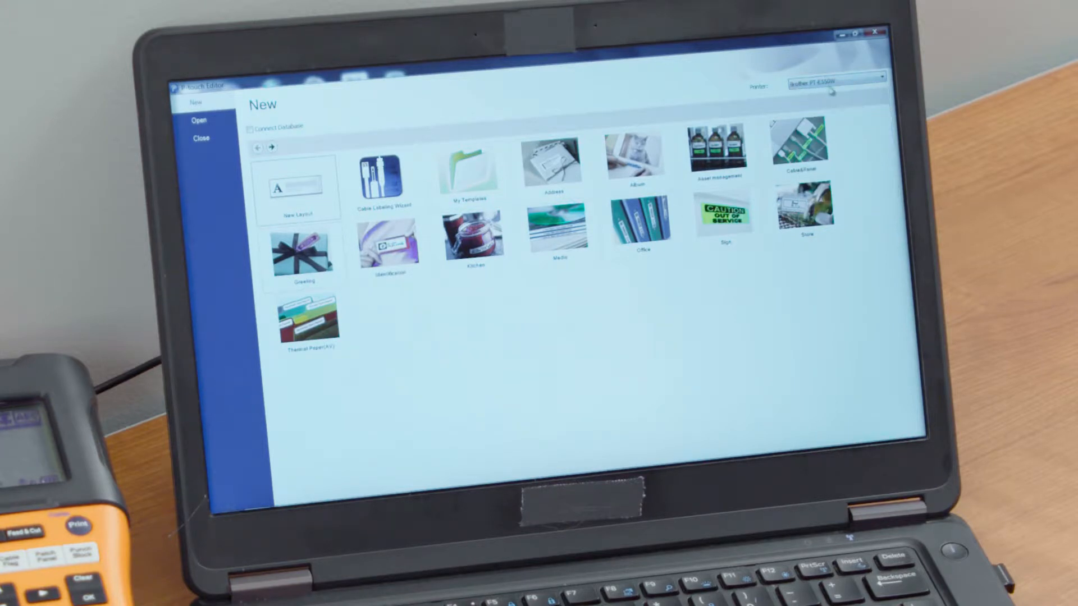
mouse_move(833, 95)
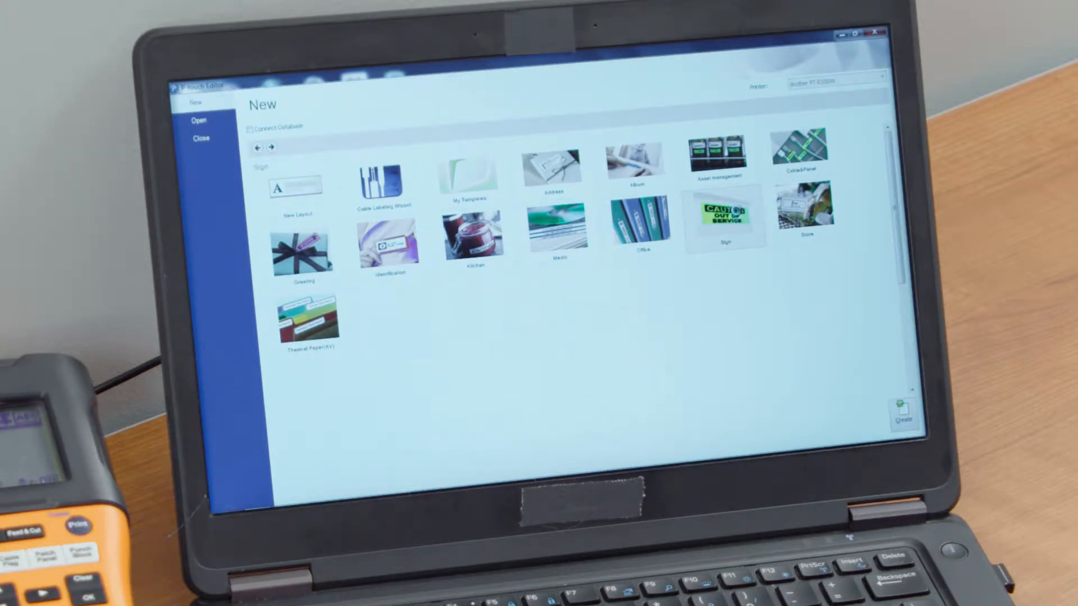
- Show the Sign category's label templates on the New screen
click(723, 217)
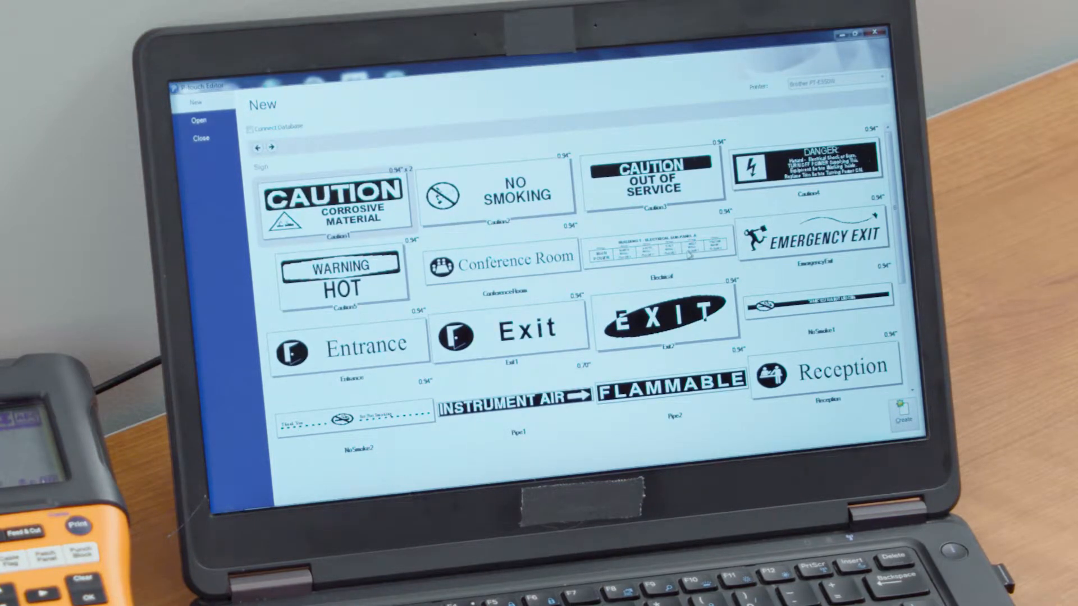
- Start a label from a black-banner sign template and make its text read DANGER
double_click(670, 391)
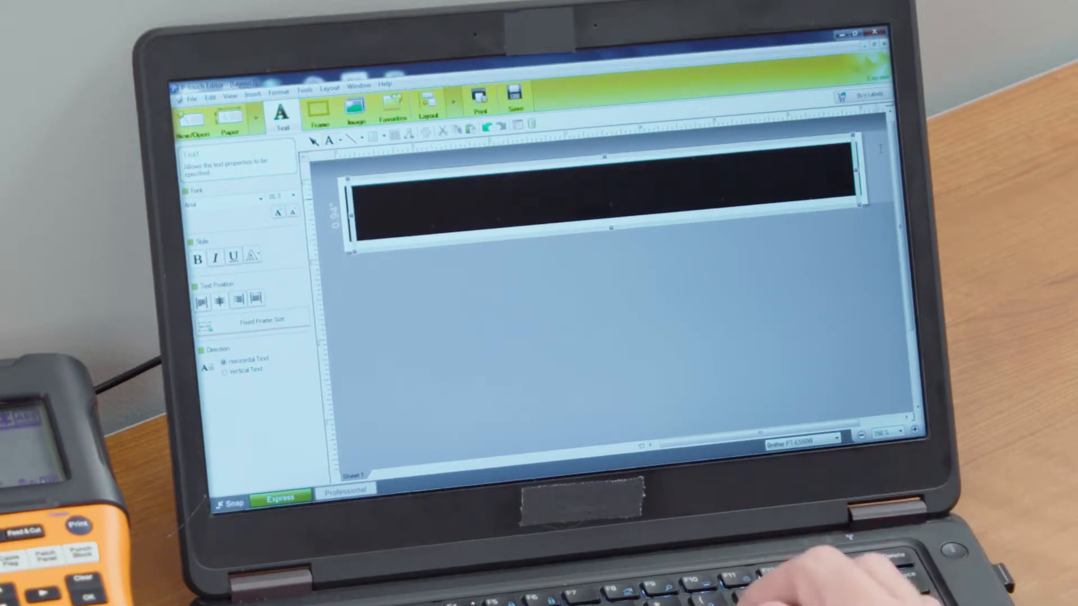
text(DANGER)
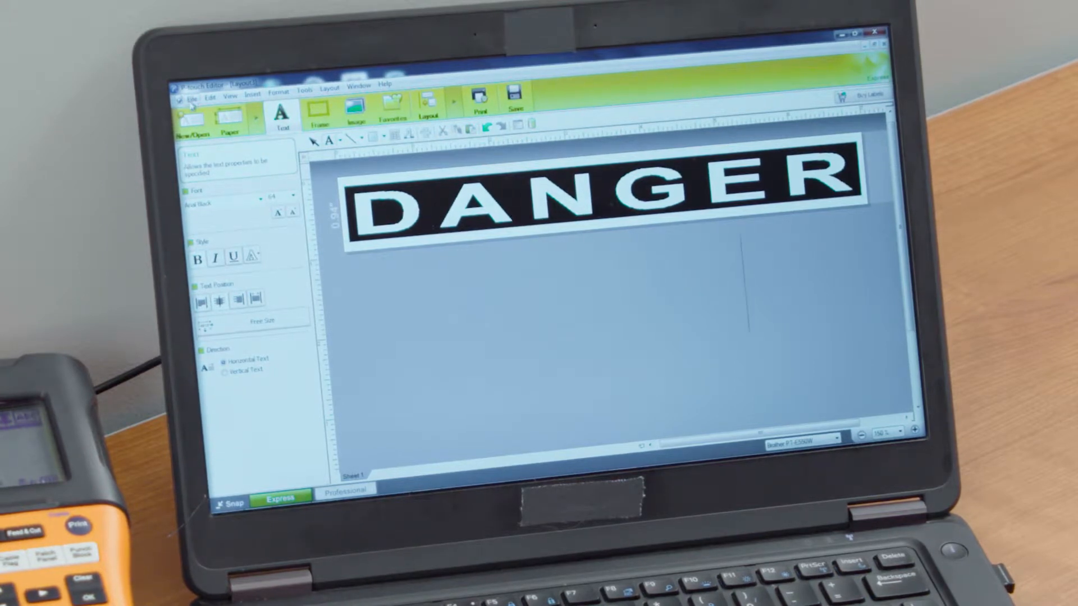
- Load the Entrance template, remove its door icon, and cancel the Image From File dialog
click(191, 99)
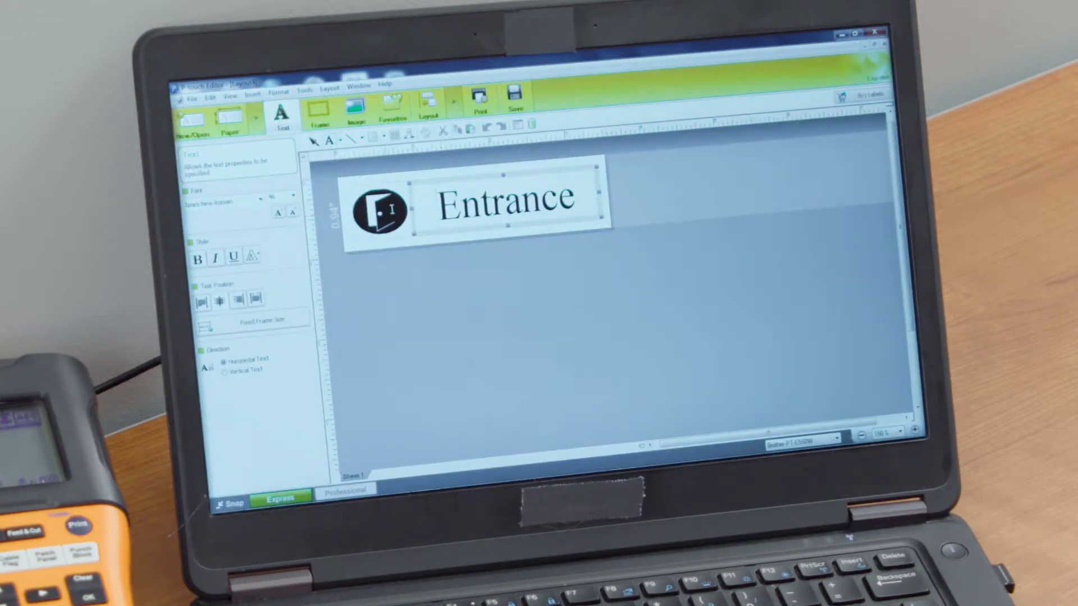
click(355, 107)
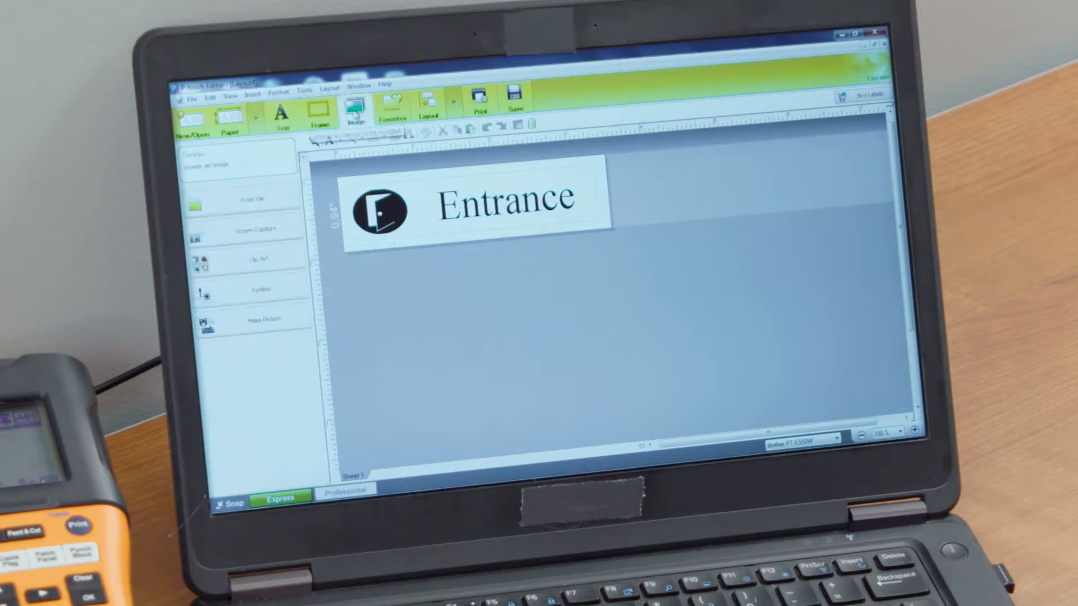
click(381, 220)
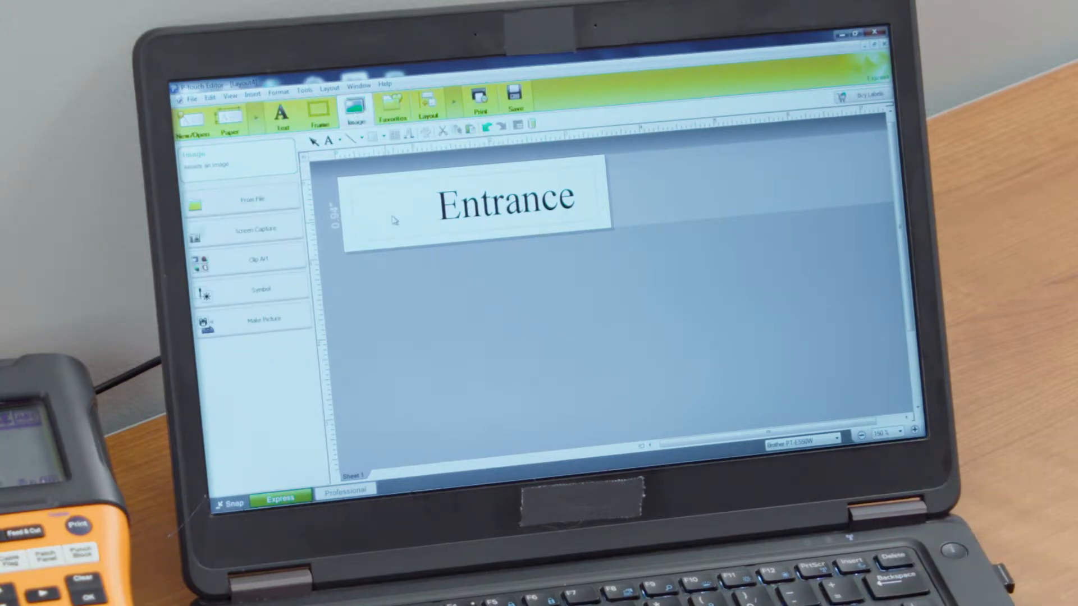
click(256, 200)
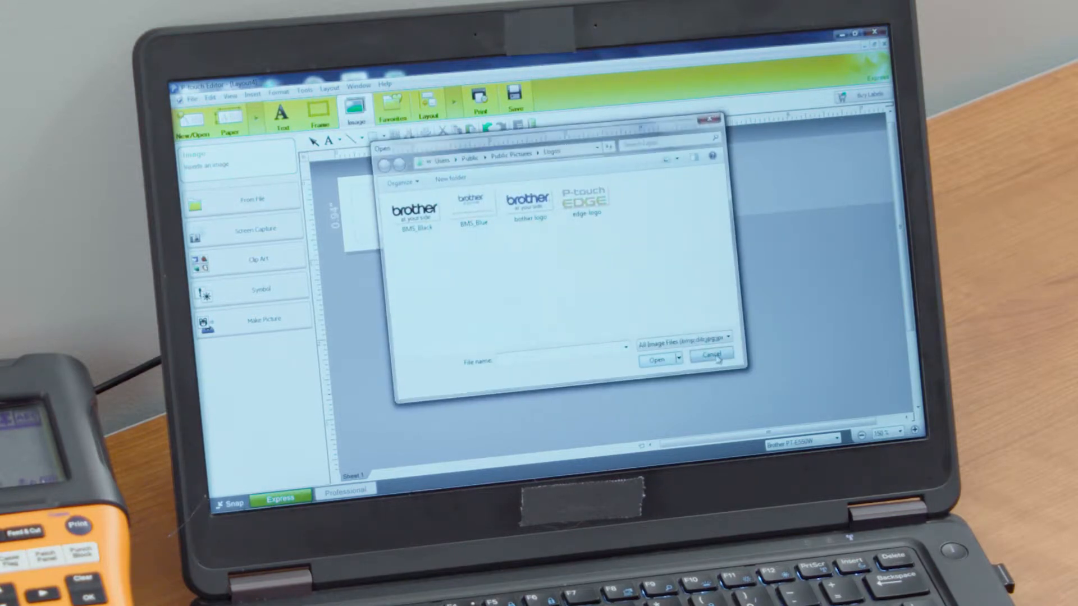
click(715, 355)
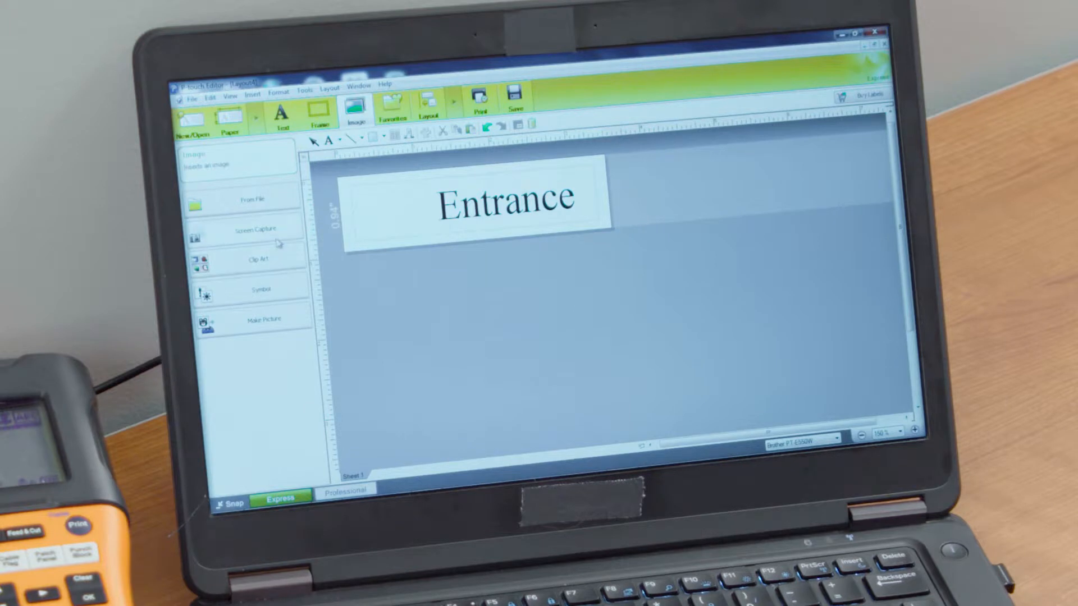
mouse_move(279, 258)
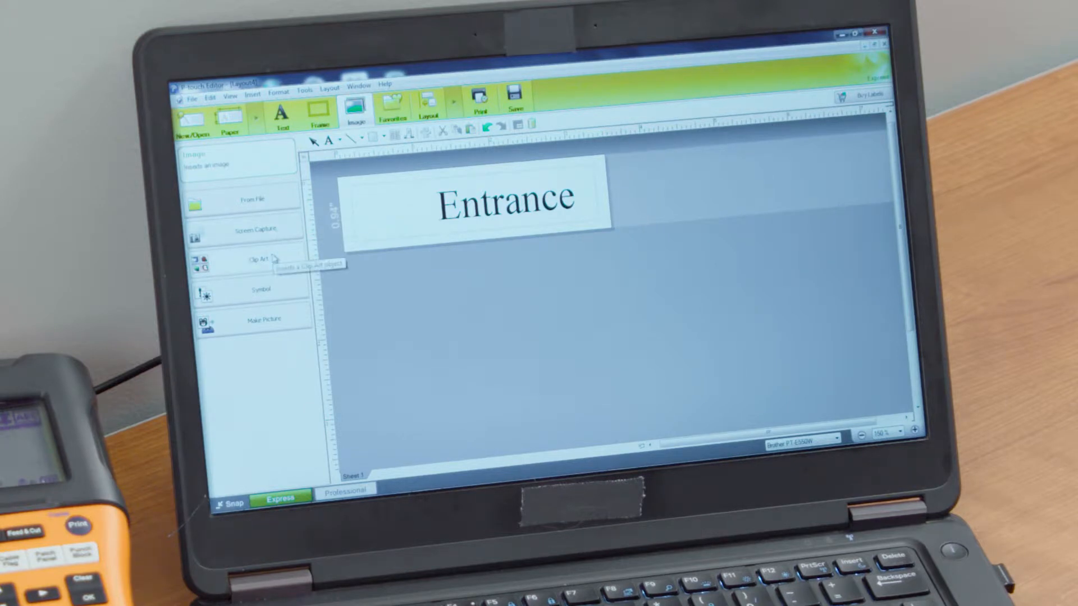
- Browse the Clip Art Gallery symbols, close it, and clear the Entrance text from the label
click(258, 258)
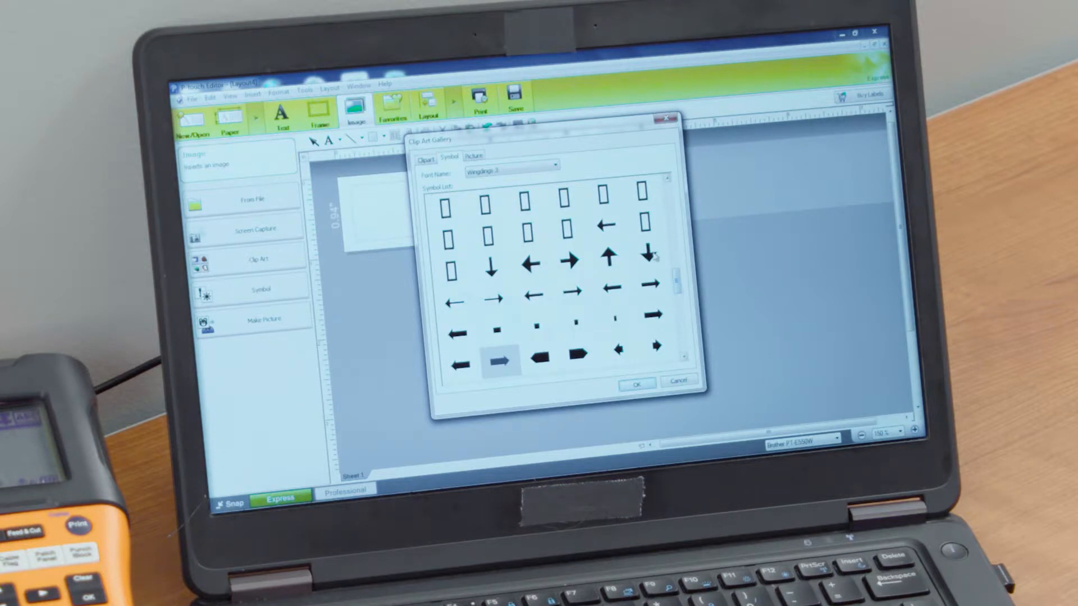
click(639, 382)
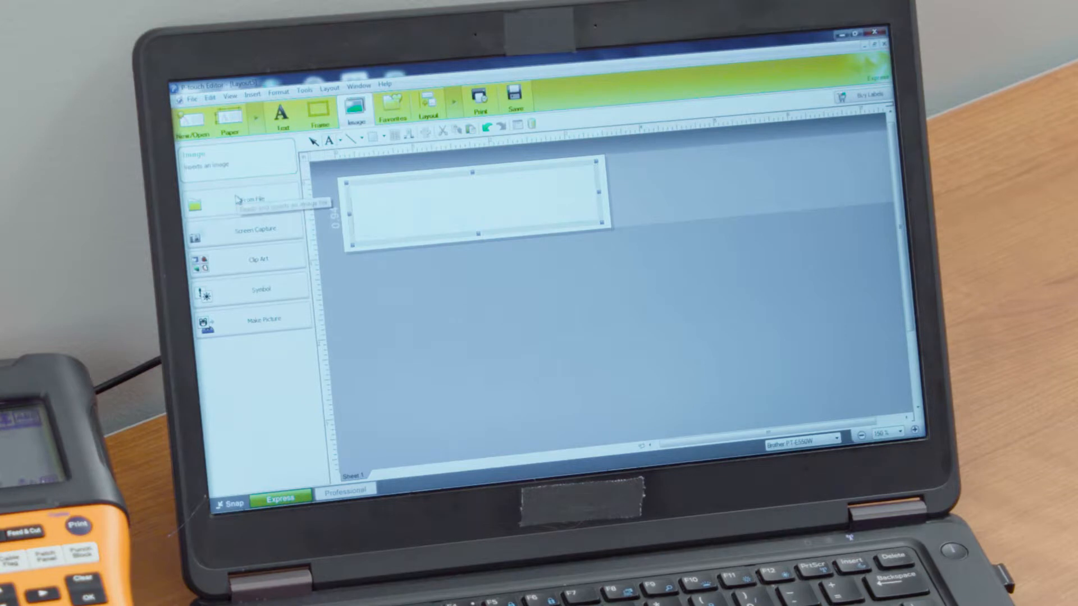
- Insert the brother 'at your side' logo from file and shrink it at the upper left
click(254, 198)
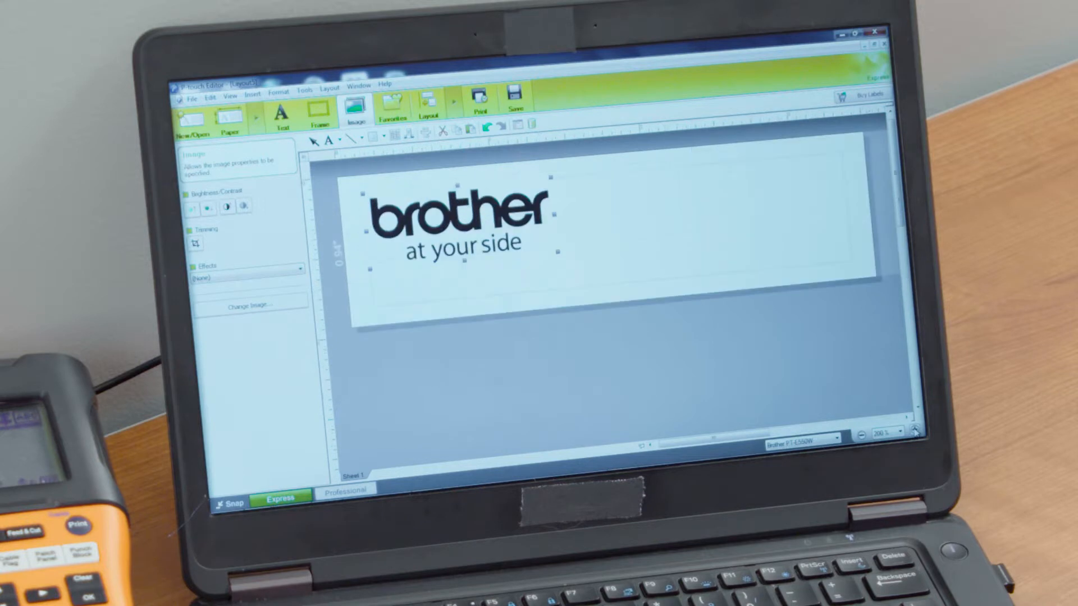
drag(447, 217, 777, 192)
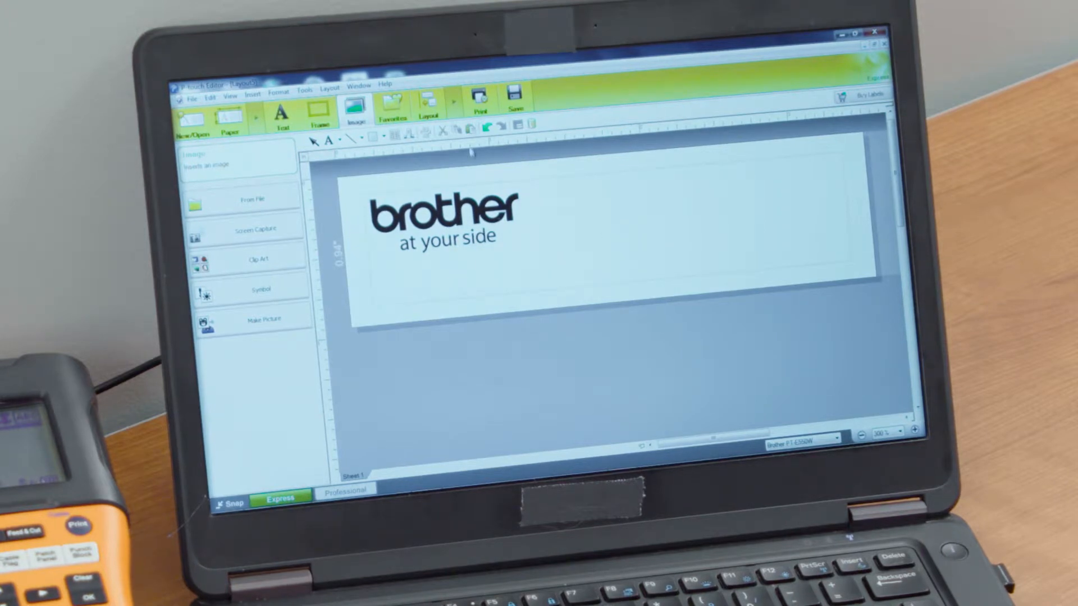
- Add a text box below the logo, then remove it and shorten the tape around the logo
click(278, 115)
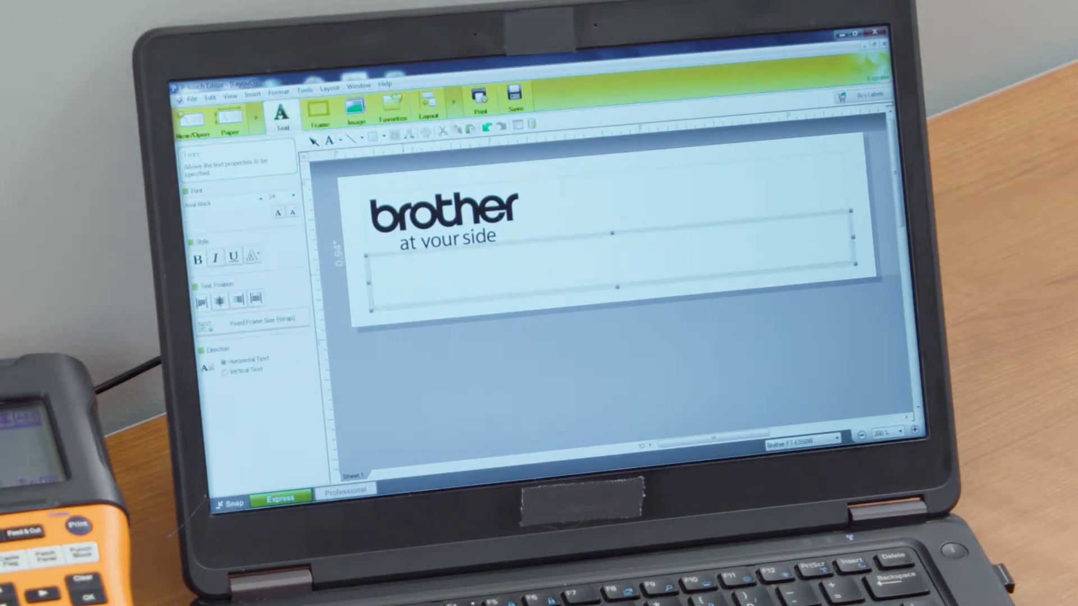
text(b)
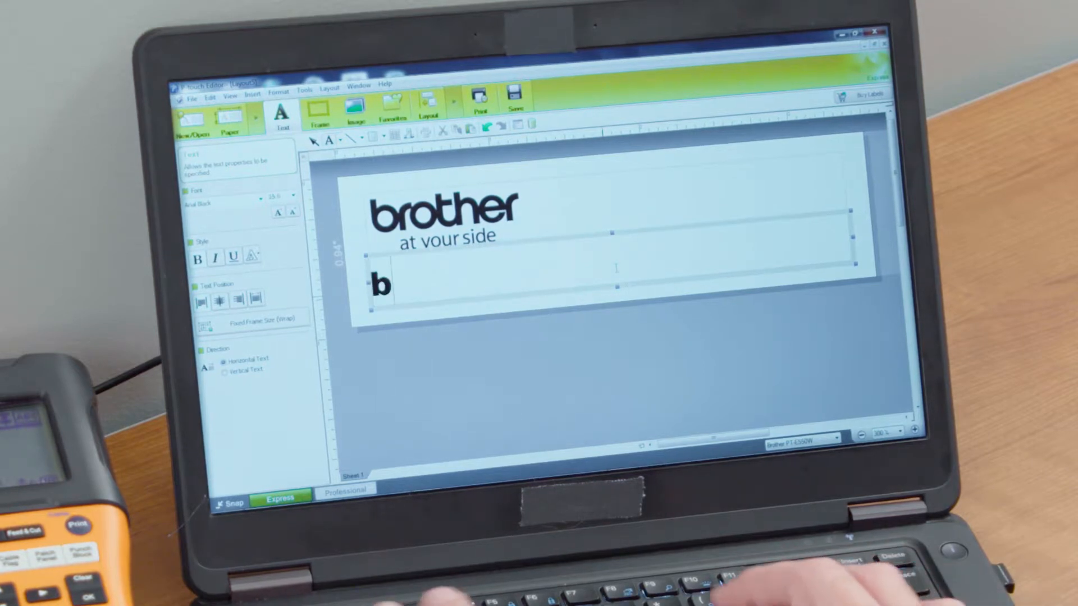
text(BO)
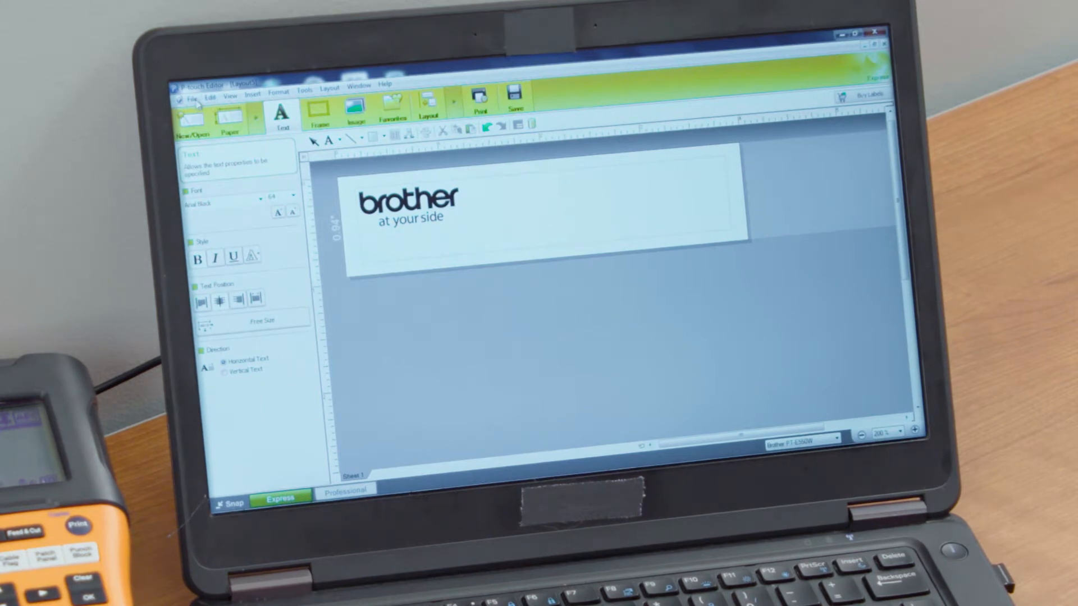
- Connect a database via File > Database, choosing TZe Tapes.xlsx as the source file
click(191, 98)
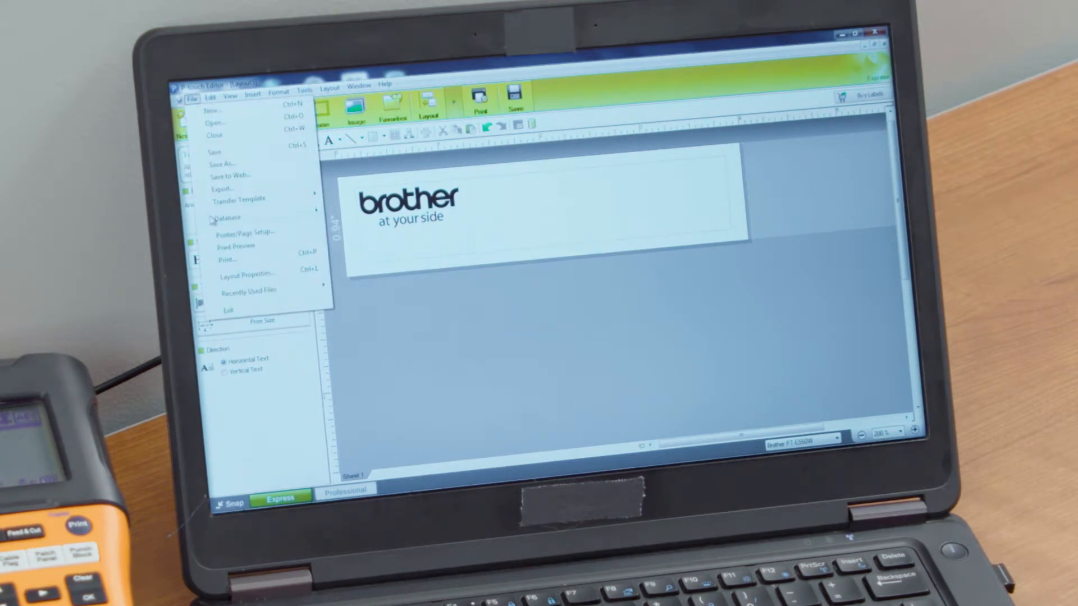
click(228, 218)
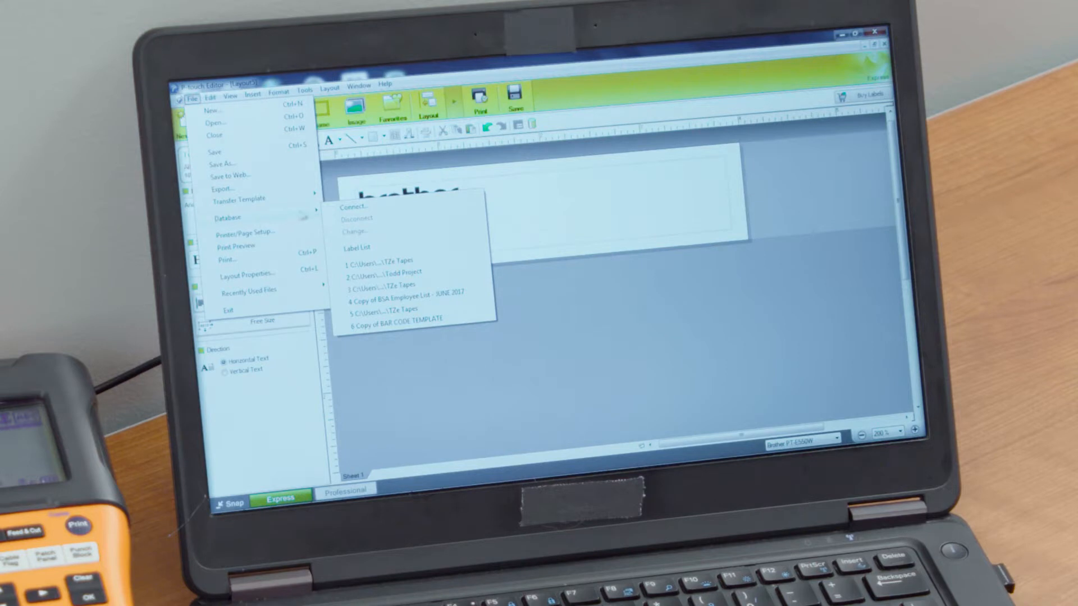
click(352, 207)
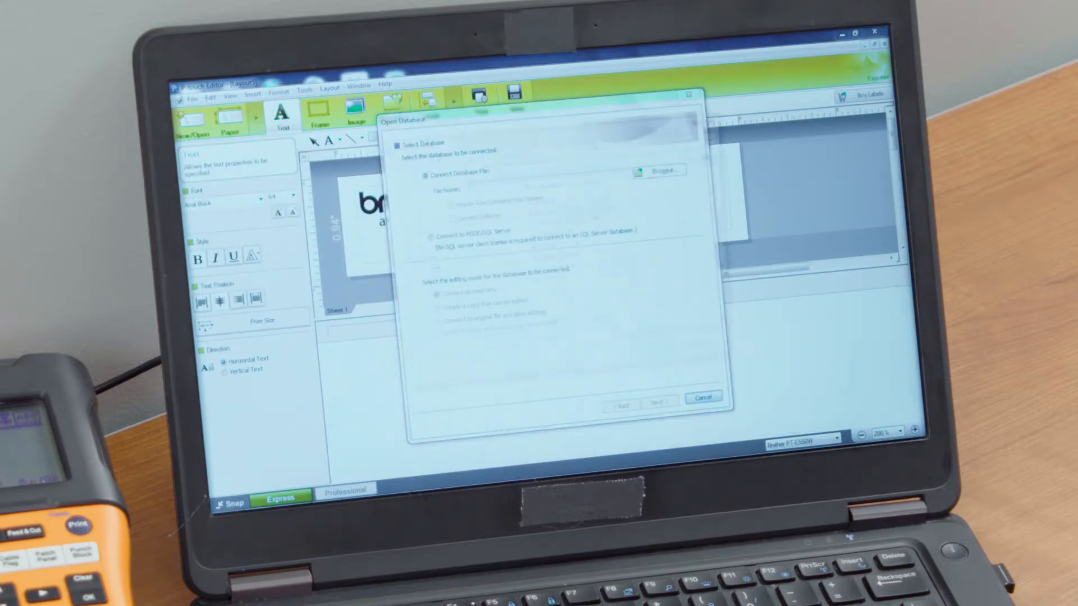
click(665, 170)
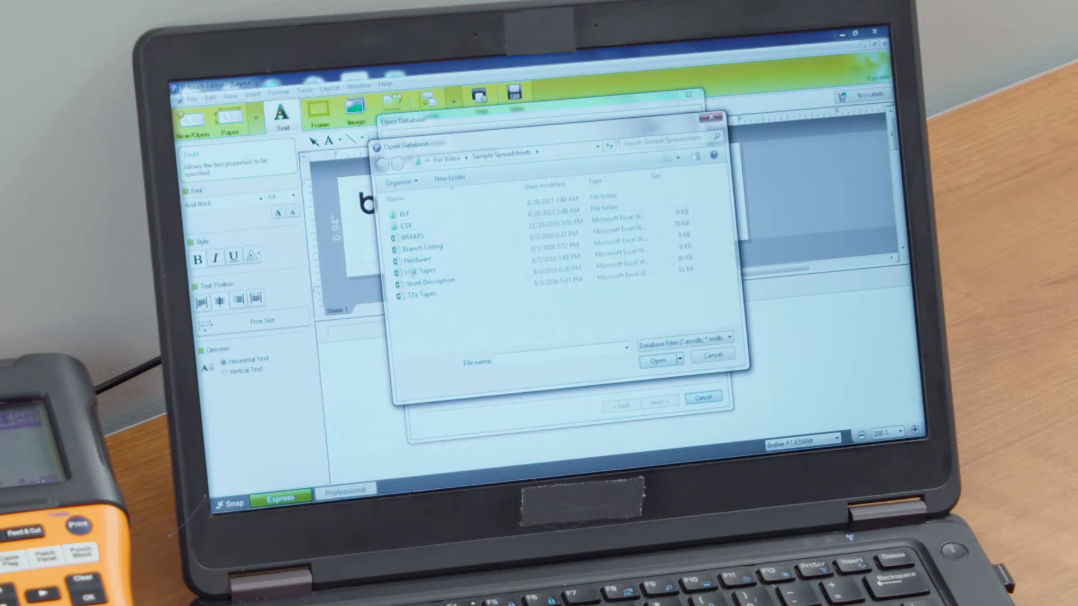
click(421, 294)
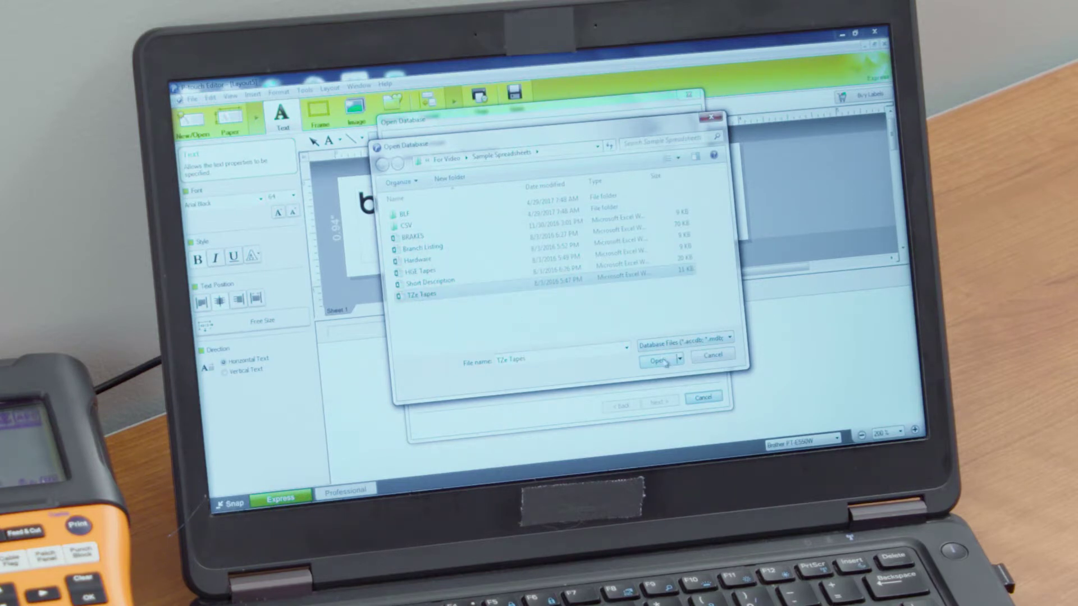
click(658, 359)
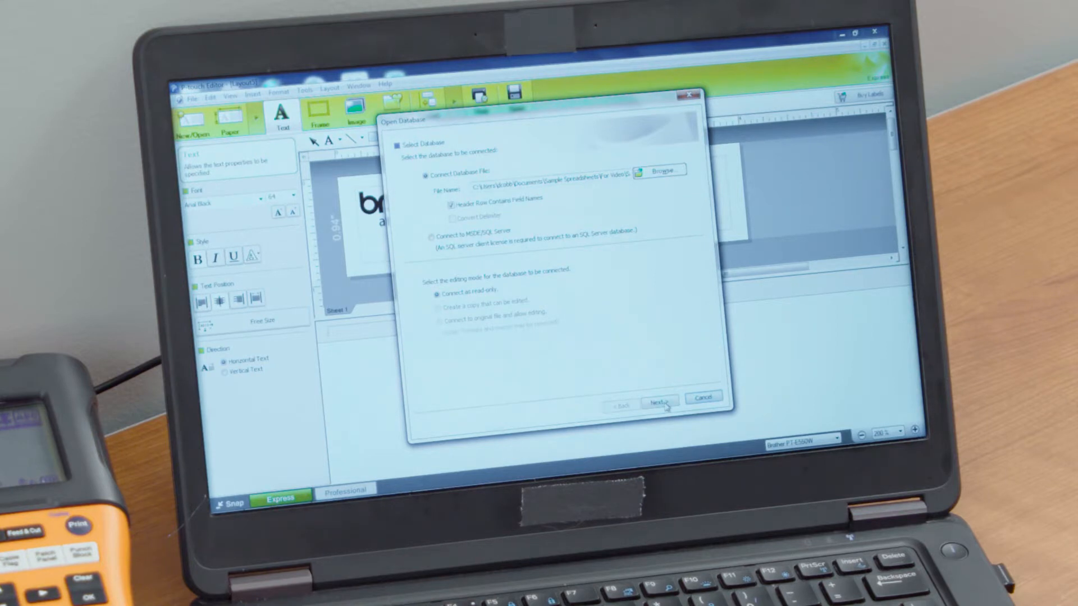
- Accept the merged-field mapping so the TZe Tapes records list beneath the layout
click(661, 399)
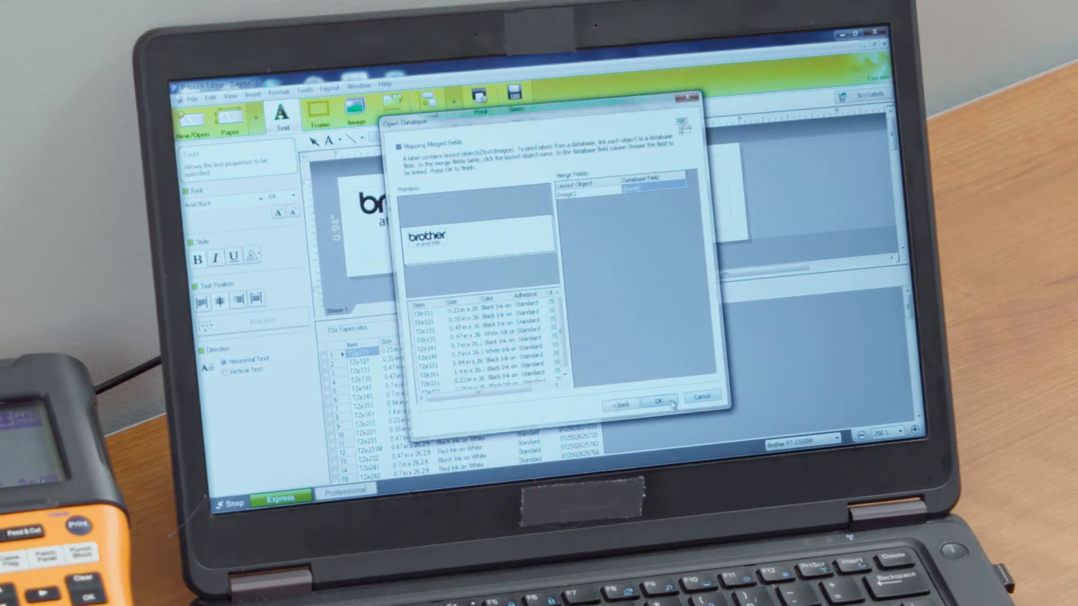
click(660, 401)
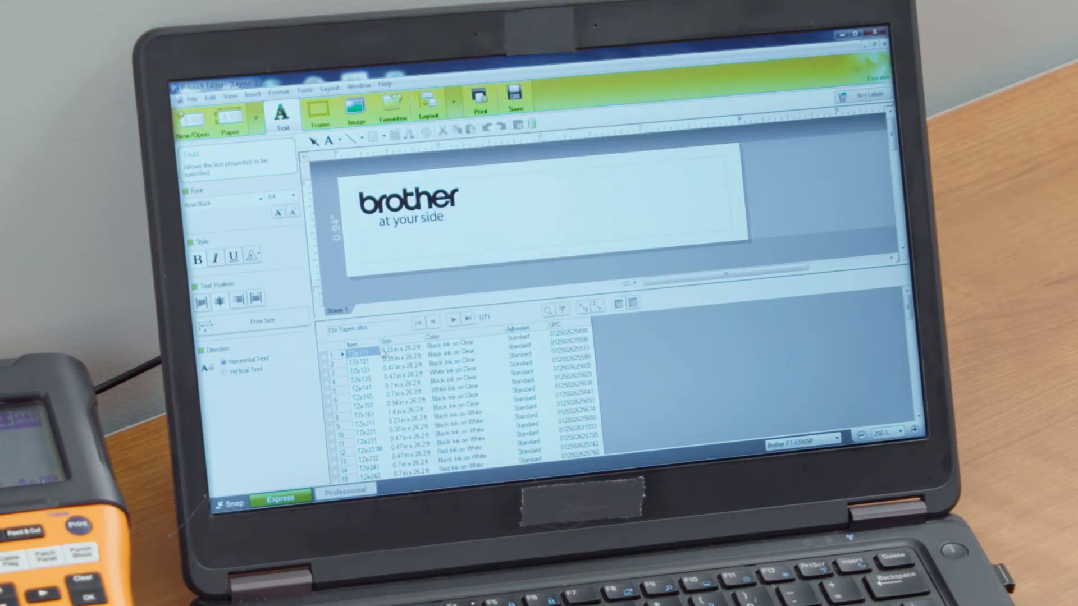
- Merge the Item column as text beside the logo and preview record TZe145
right_click(363, 354)
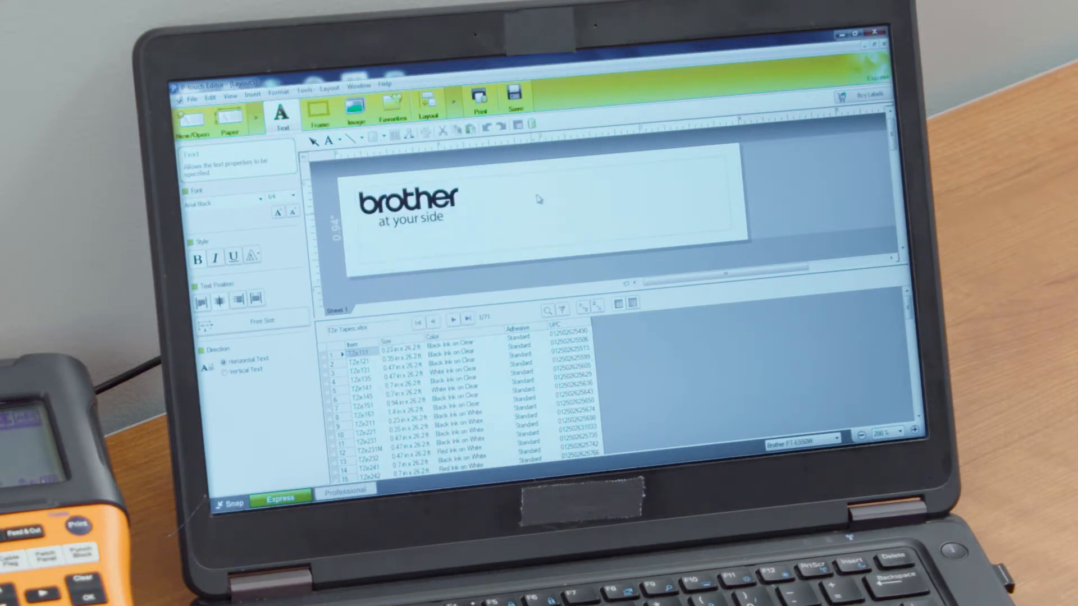
right_click(539, 199)
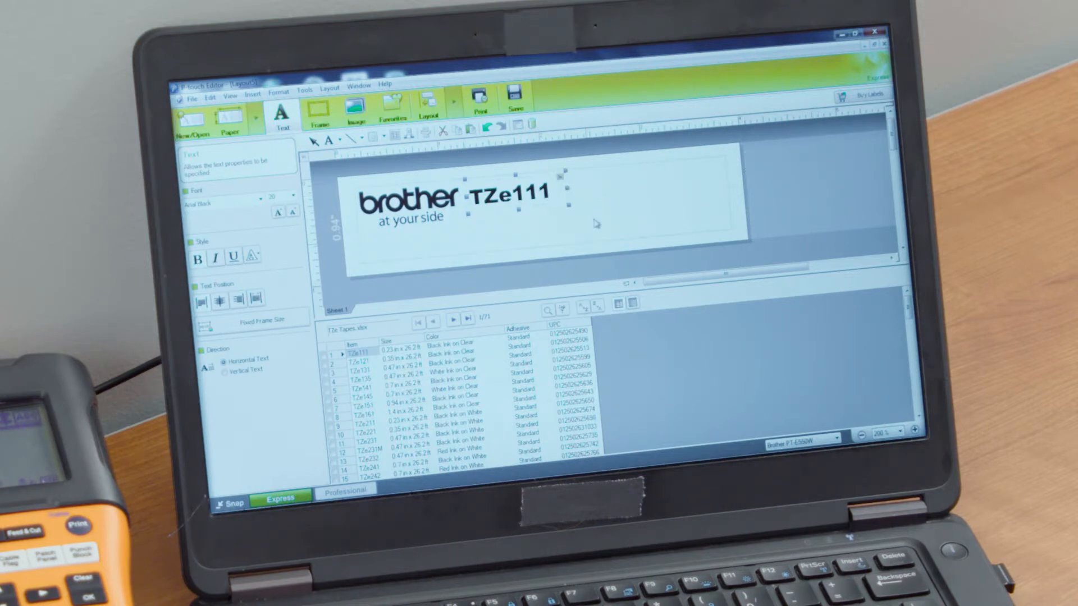
mouse_move(573, 202)
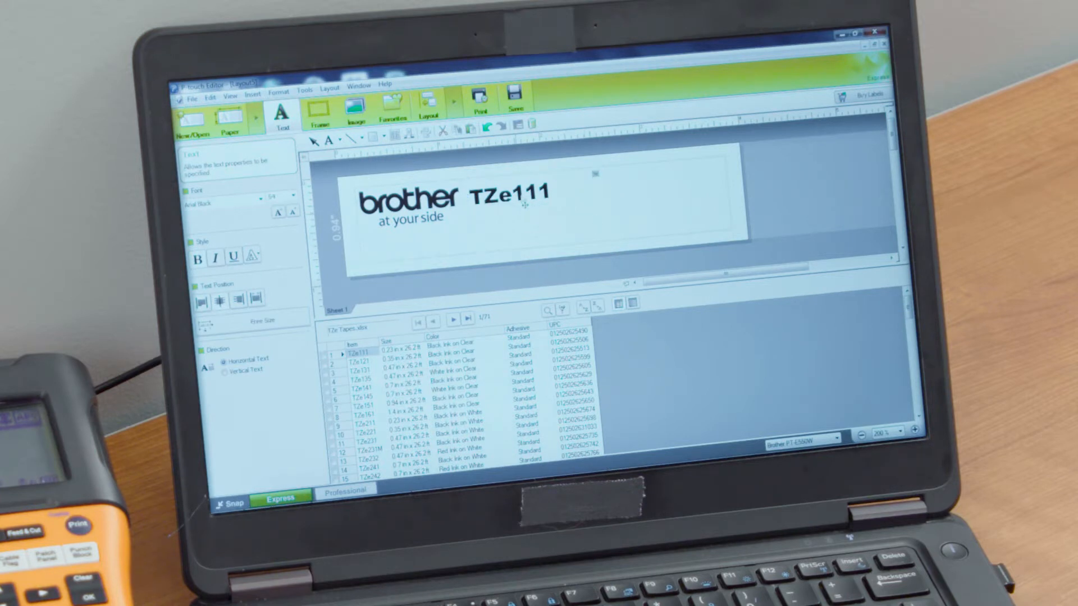
click(454, 320)
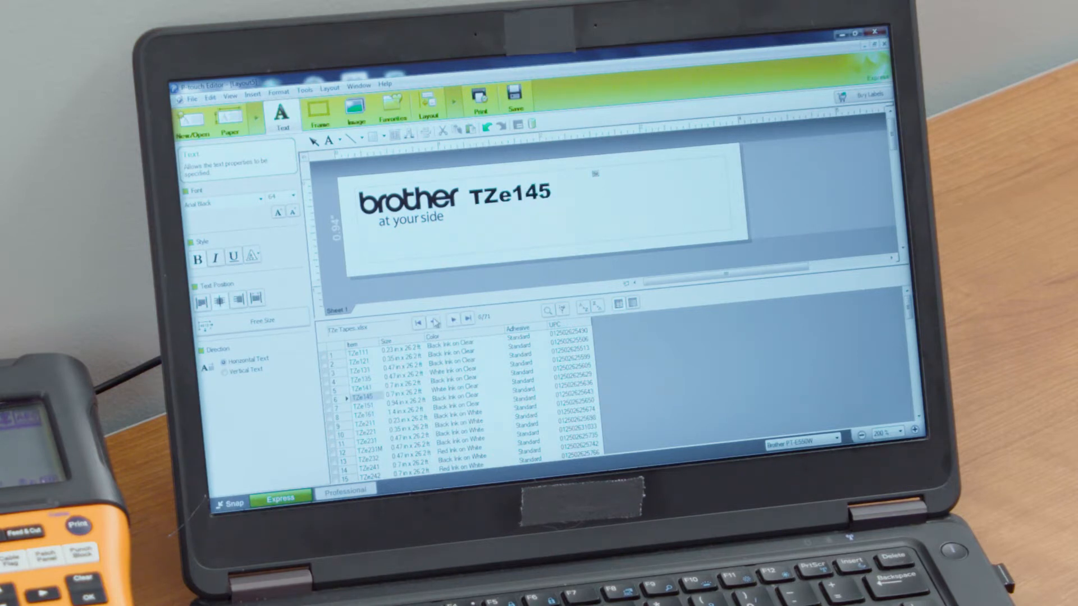
- Merge the Size and Color columns as texts under the item, reading 0.47 in x 26.2 ft and White Ink on Clear
click(364, 379)
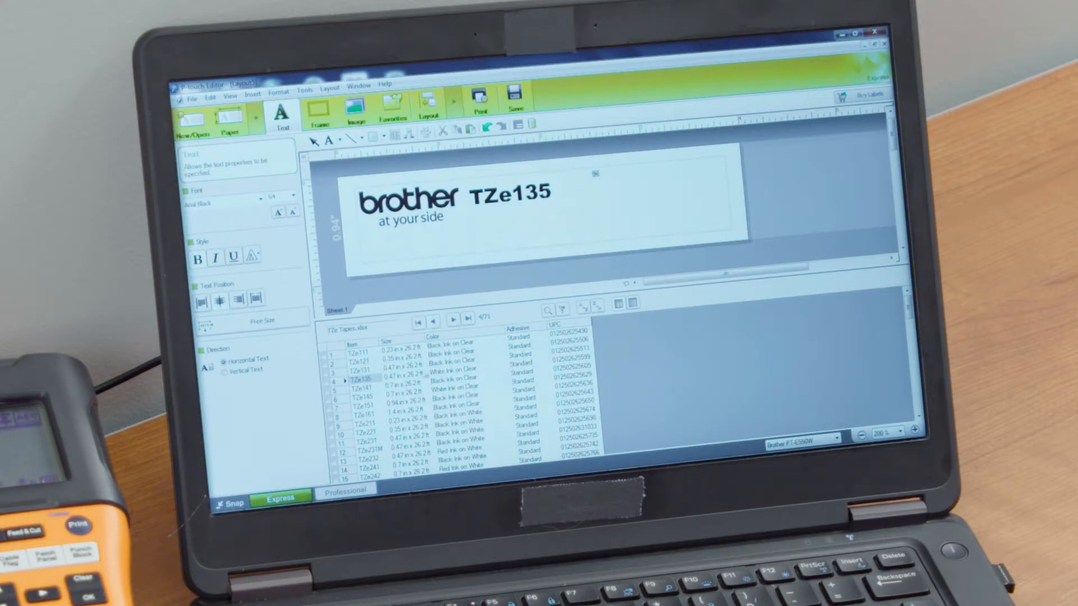
right_click(414, 220)
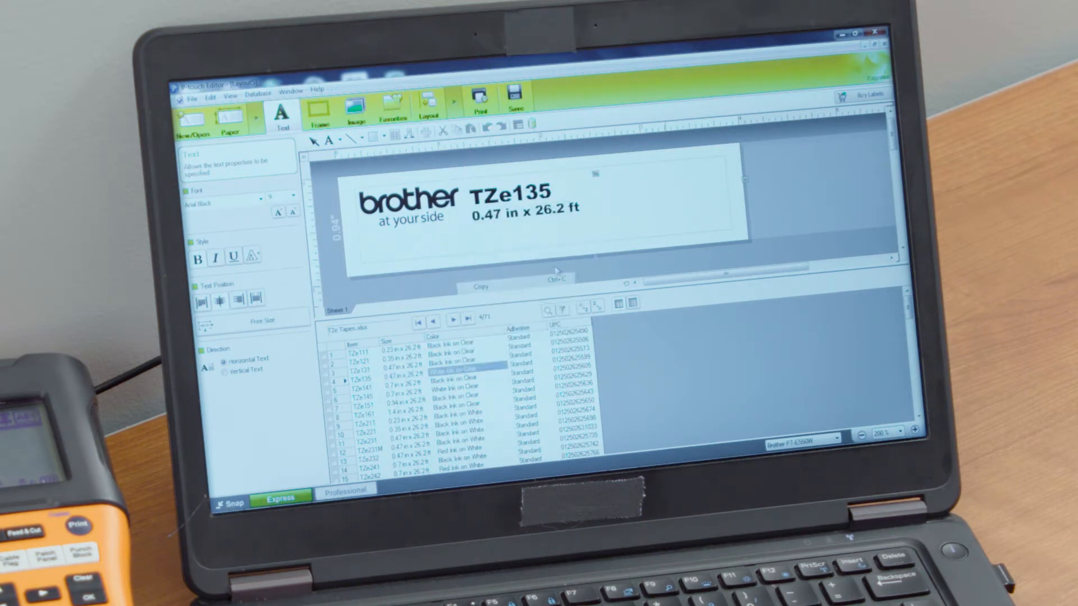
right_click(539, 236)
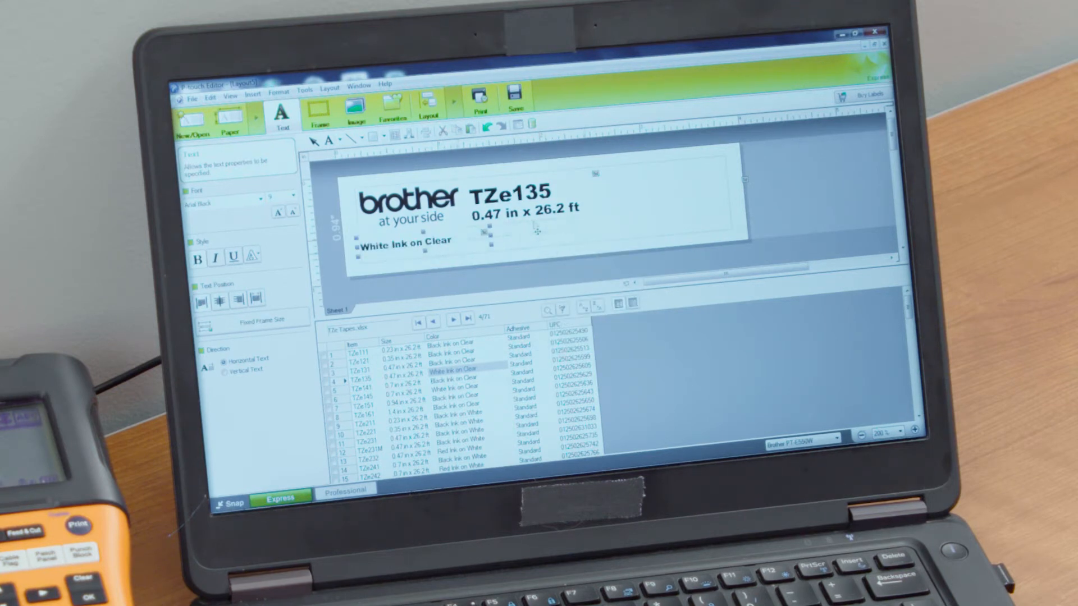
drag(402, 242, 512, 229)
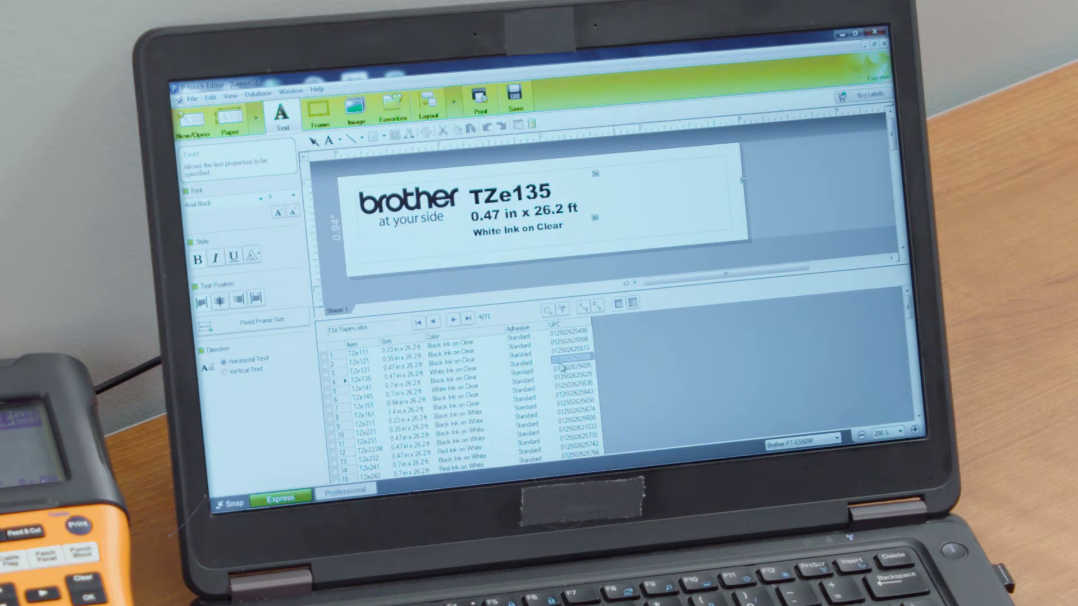
- Merge the UPC column as a barcode at the label's right and preview record TZe231
right_click(568, 364)
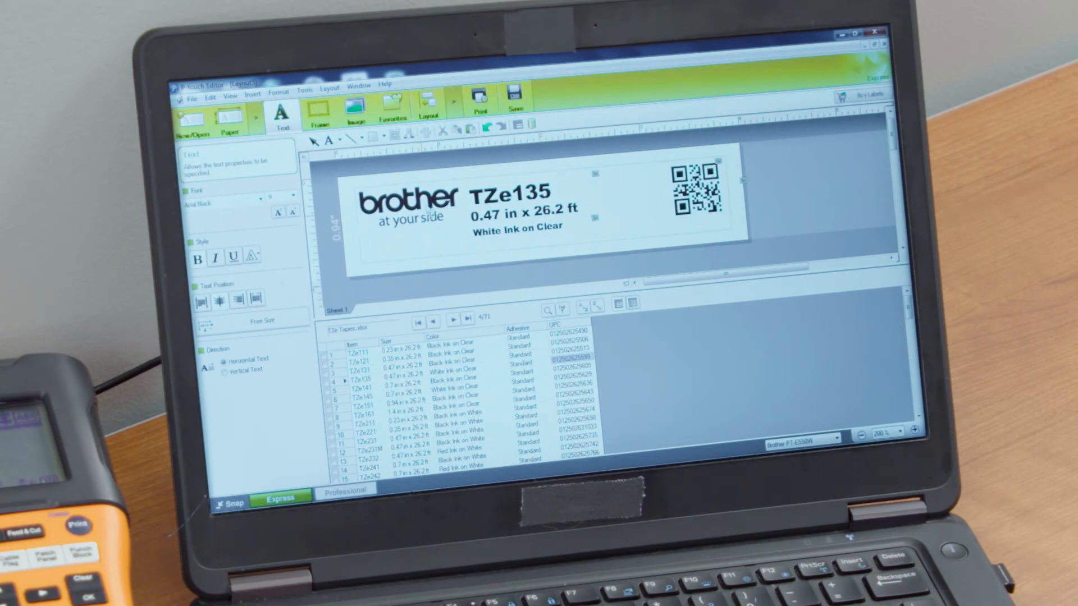
click(451, 321)
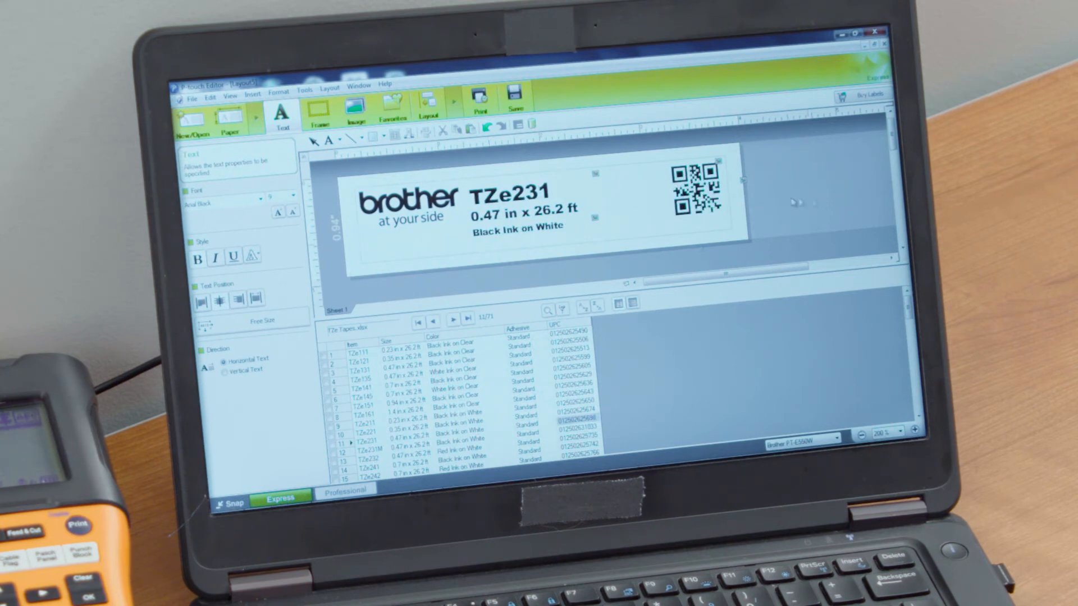
- Change the UPC barcode protocol from QR to CODE128 and preview record TZe231M
right_click(693, 191)
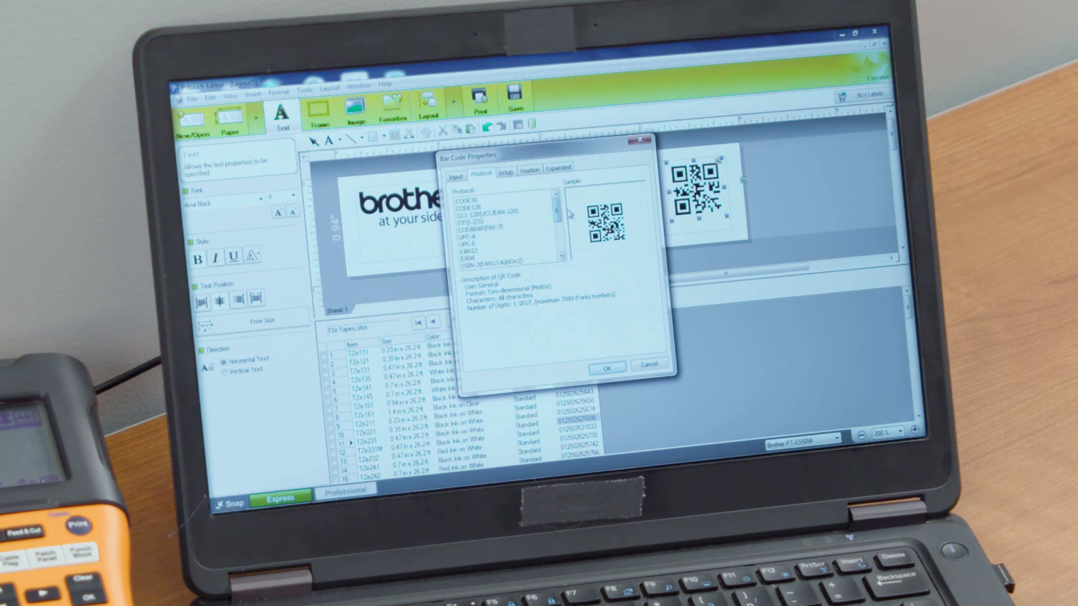
click(472, 209)
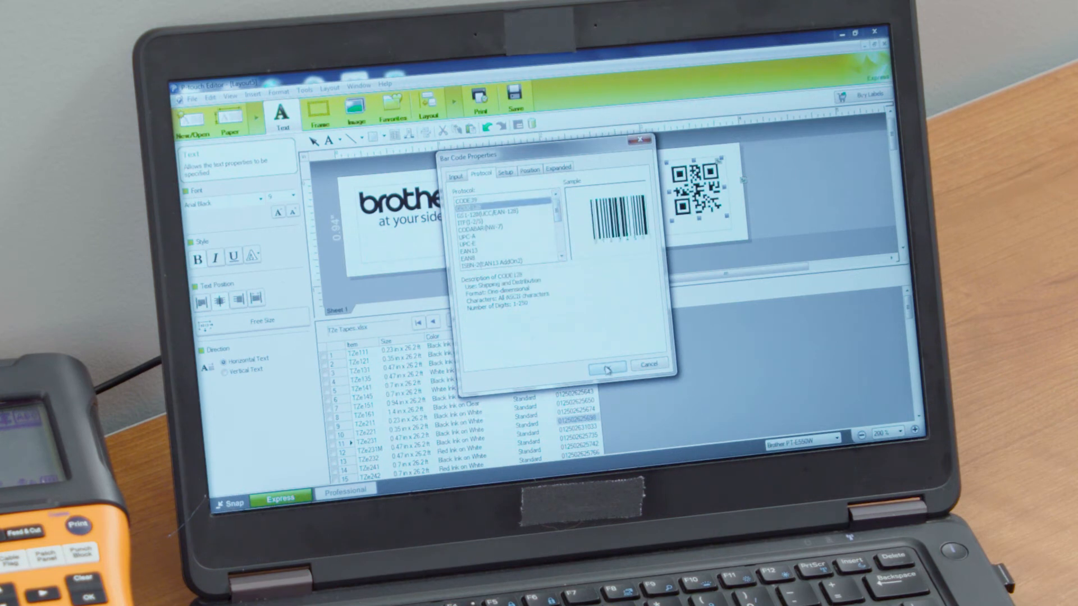
click(606, 364)
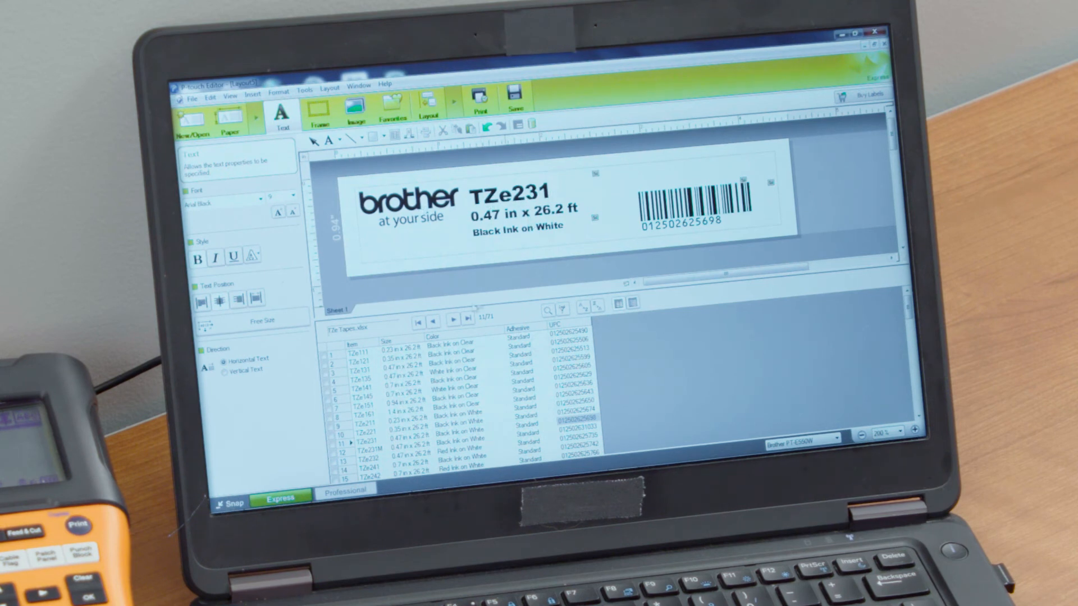
click(450, 322)
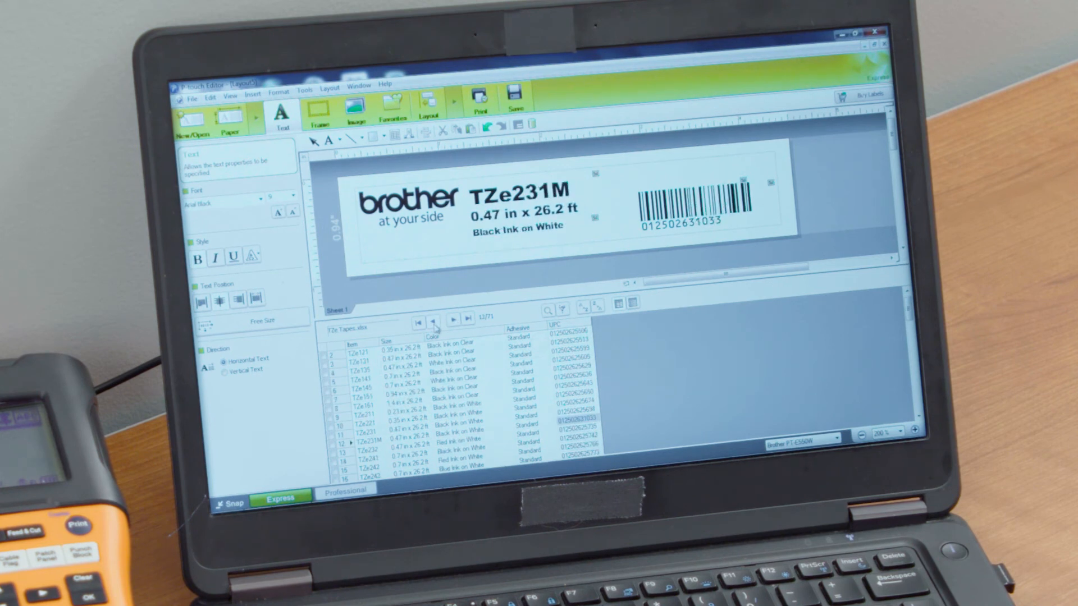
click(192, 99)
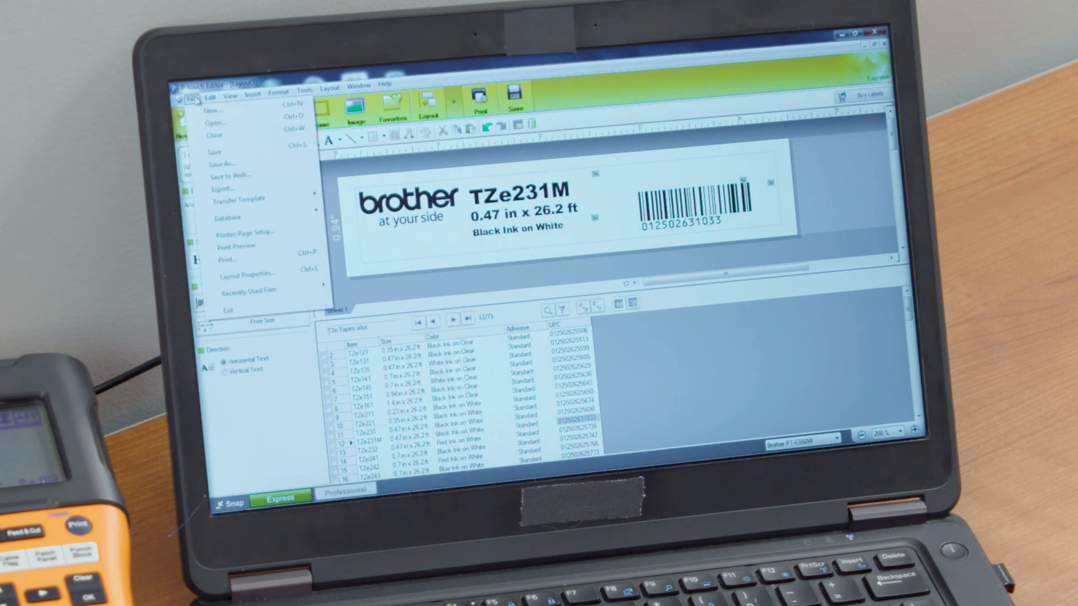
click(222, 258)
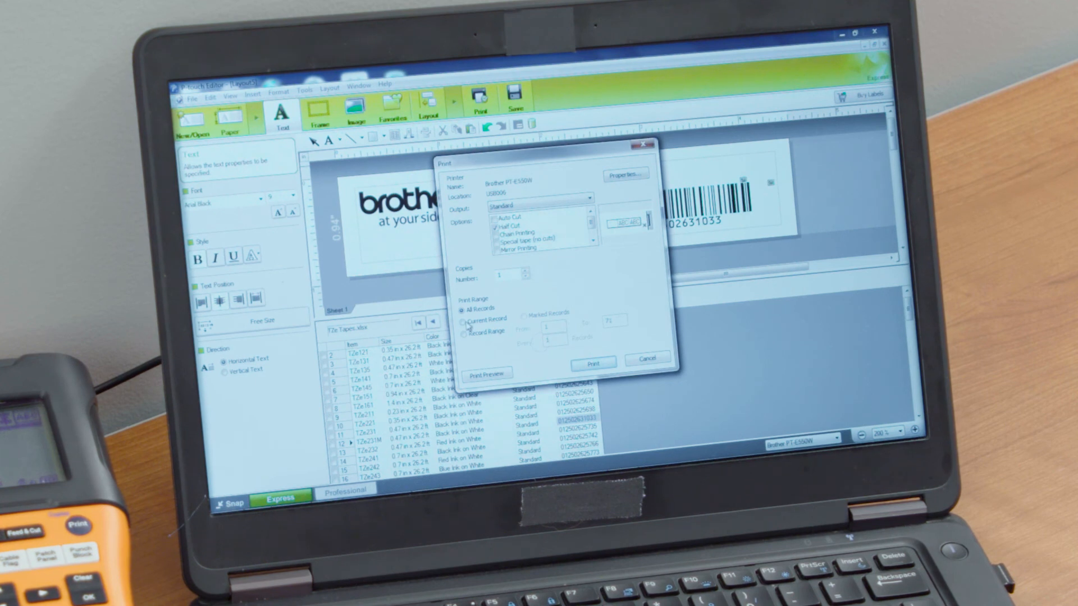
click(465, 320)
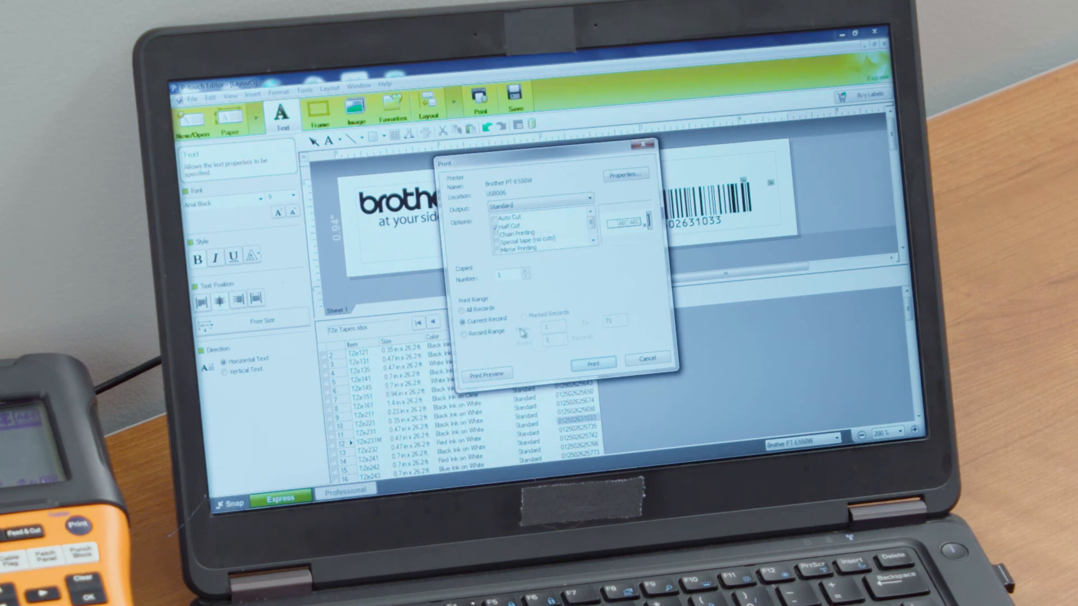
click(464, 332)
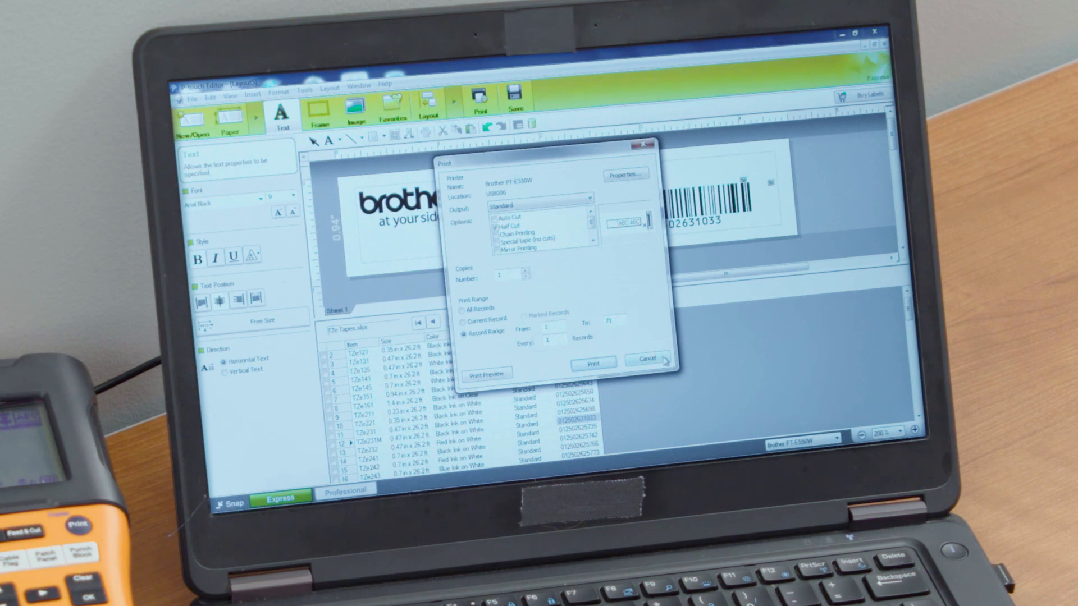
click(647, 359)
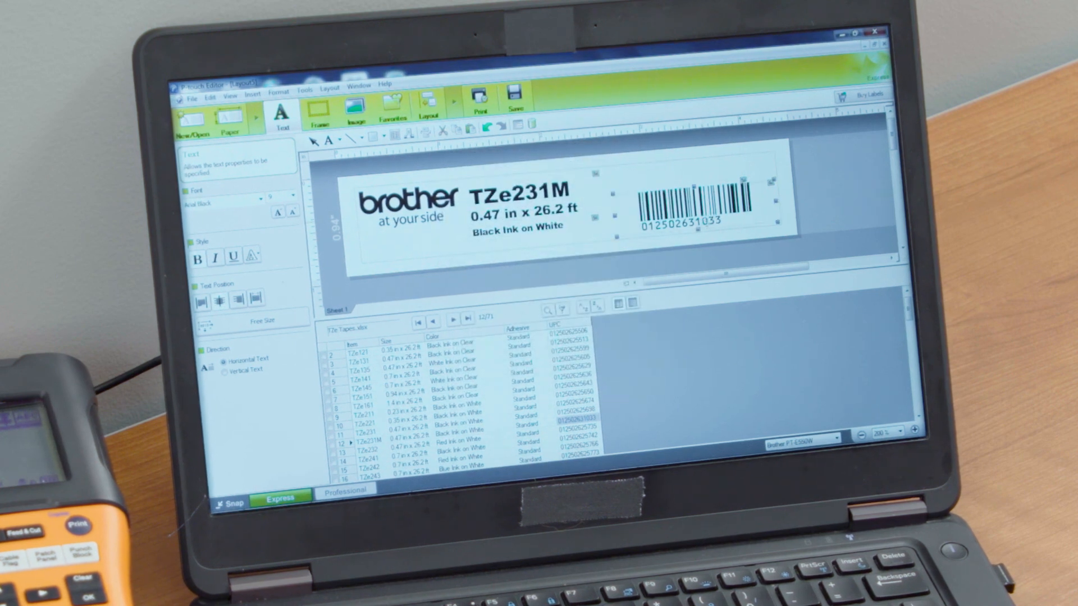